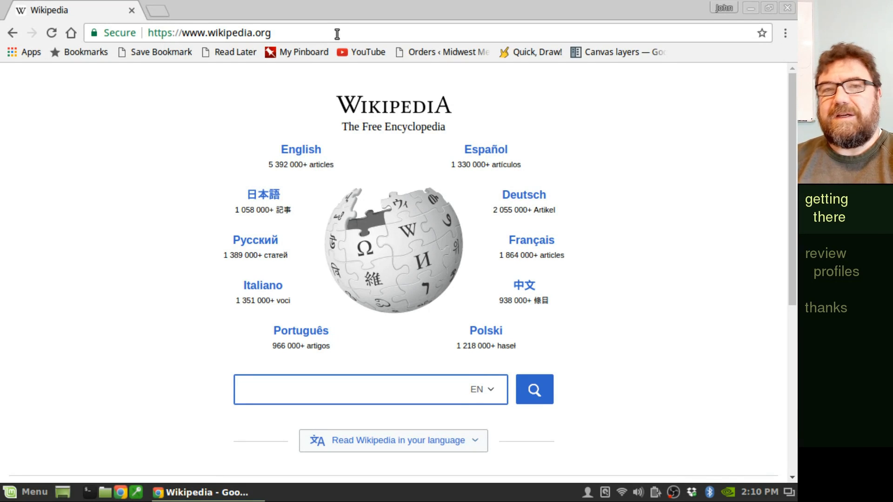
# Go to the Google account settings home from the profile avatar menu.
pyautogui.write('www.github.com')
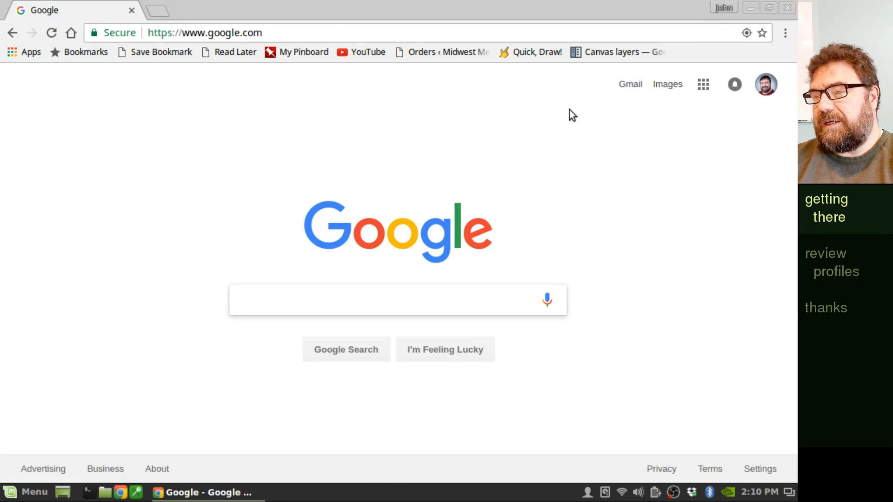
pyautogui.moveTo(765, 85)
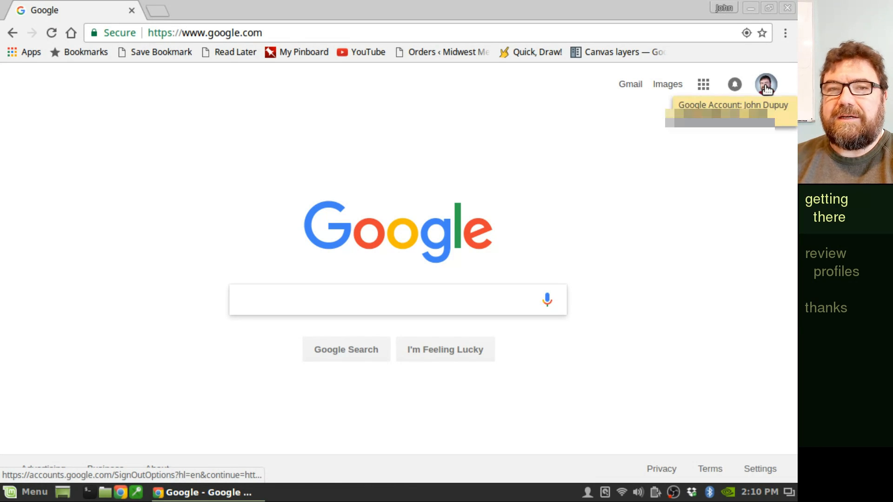
pyautogui.click(765, 84)
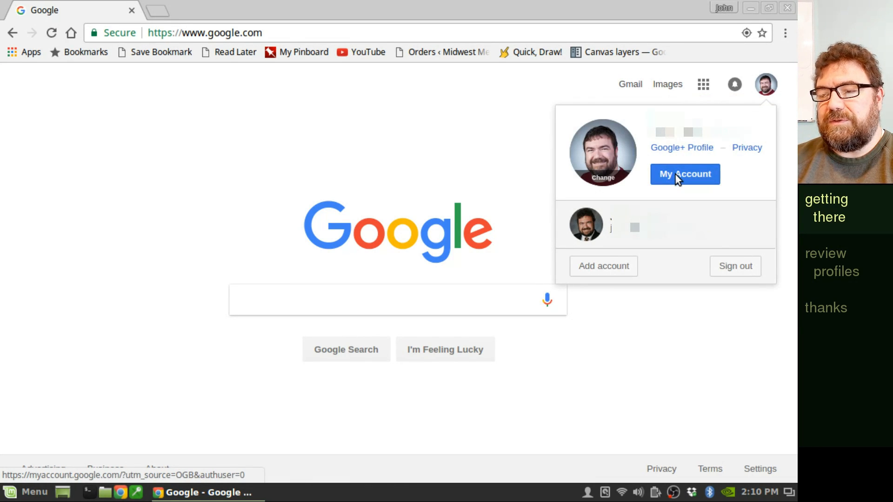
pyautogui.click(684, 173)
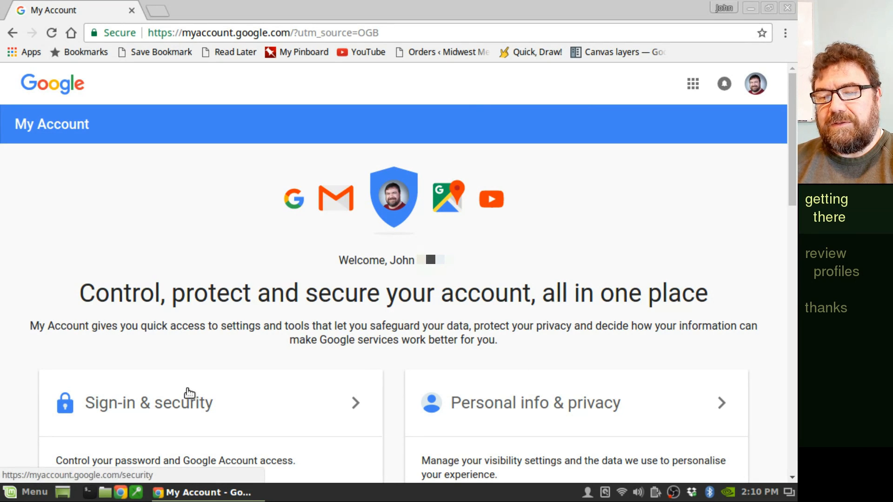
# Open Sign-in & security and jump to Connected apps & sites.
pyautogui.click(148, 402)
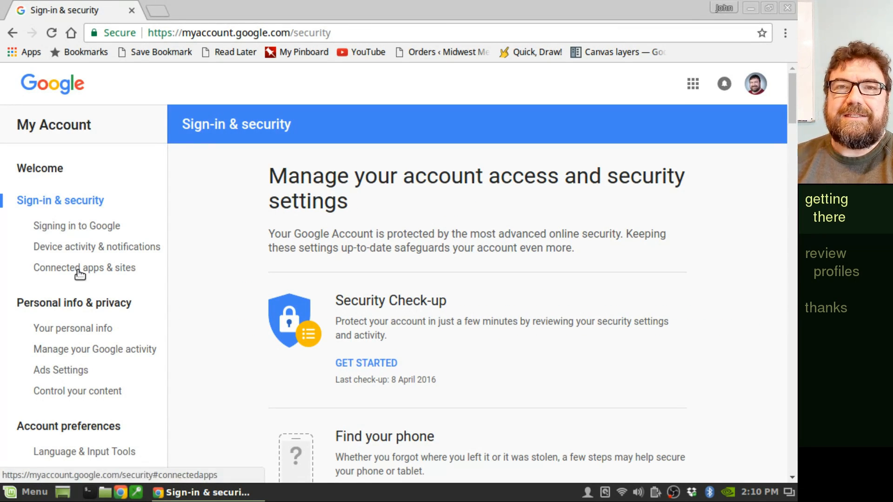
pyautogui.click(84, 268)
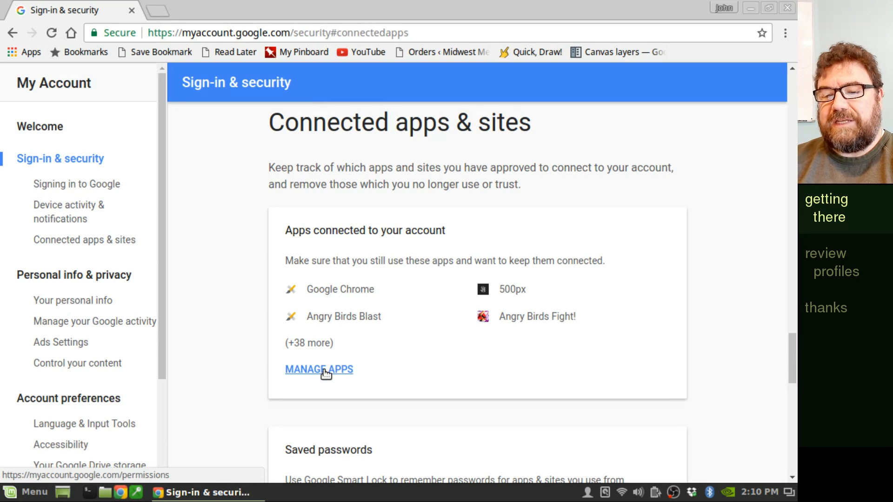
# Open Manage Apps and scroll through the connected apps' access levels.
pyautogui.click(318, 369)
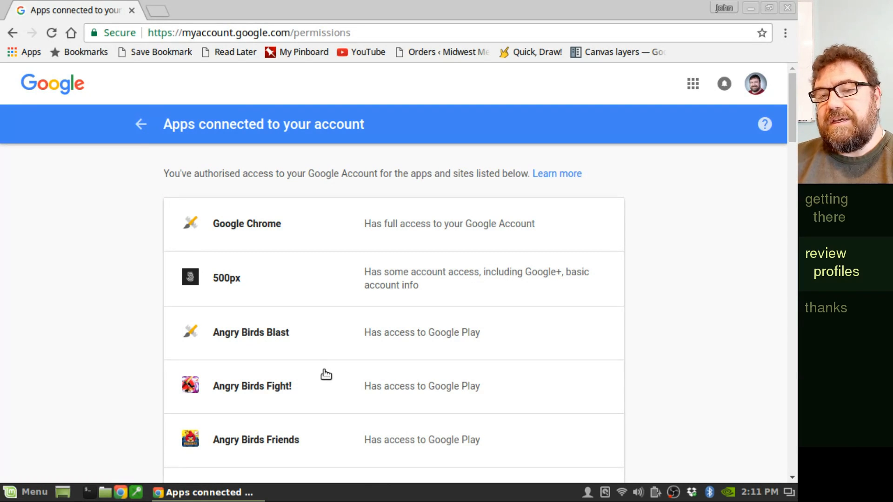
pyautogui.moveTo(235, 233)
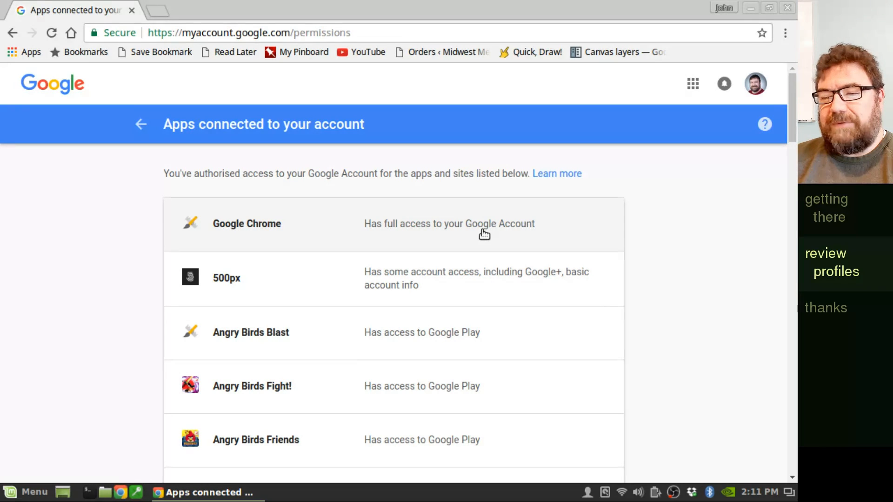
pyautogui.moveTo(232, 233)
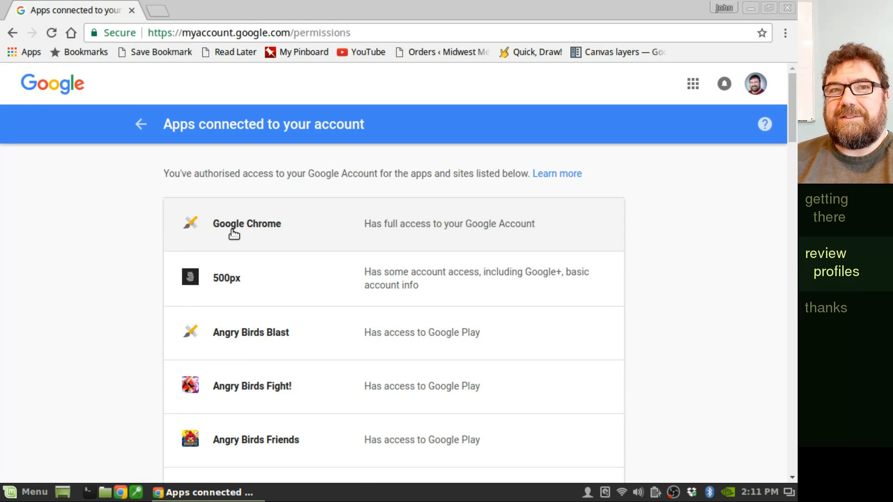
pyautogui.moveTo(297, 232)
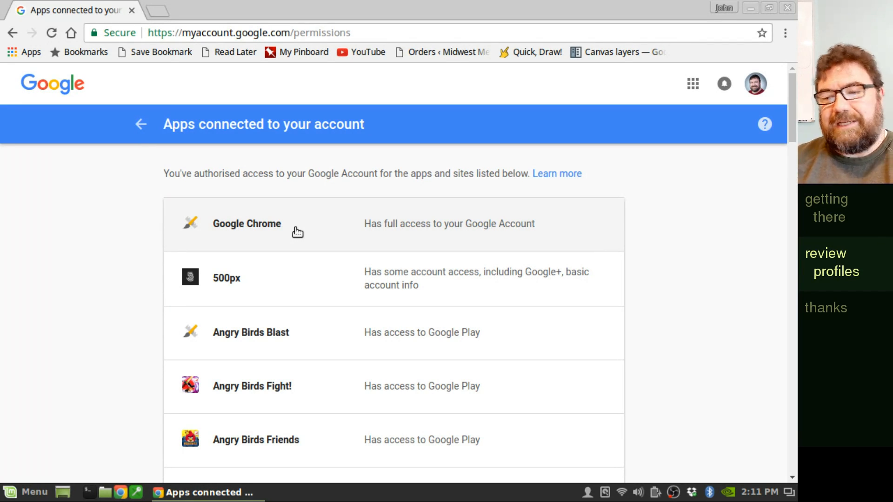
pyautogui.moveTo(278, 287)
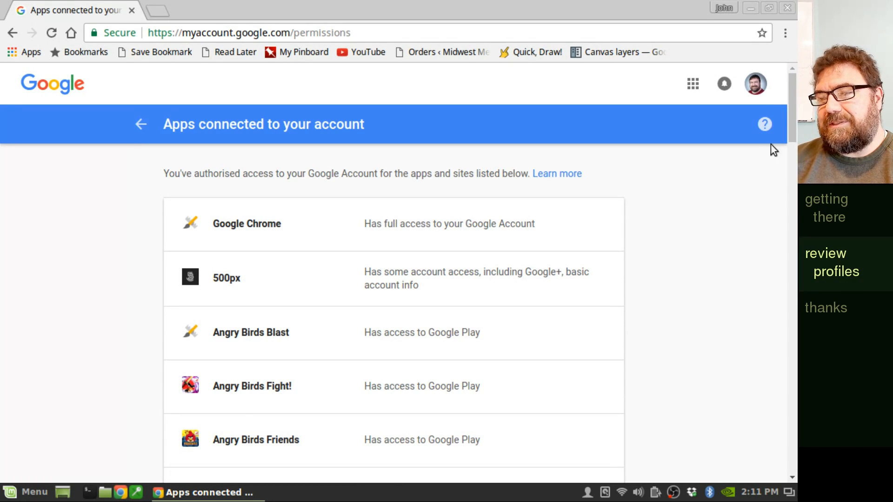
pyautogui.scroll(-3)
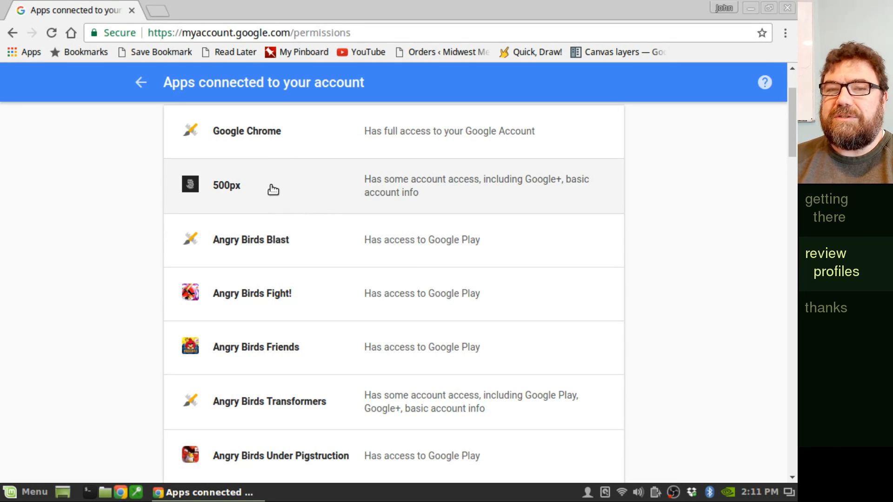
pyautogui.moveTo(285, 378)
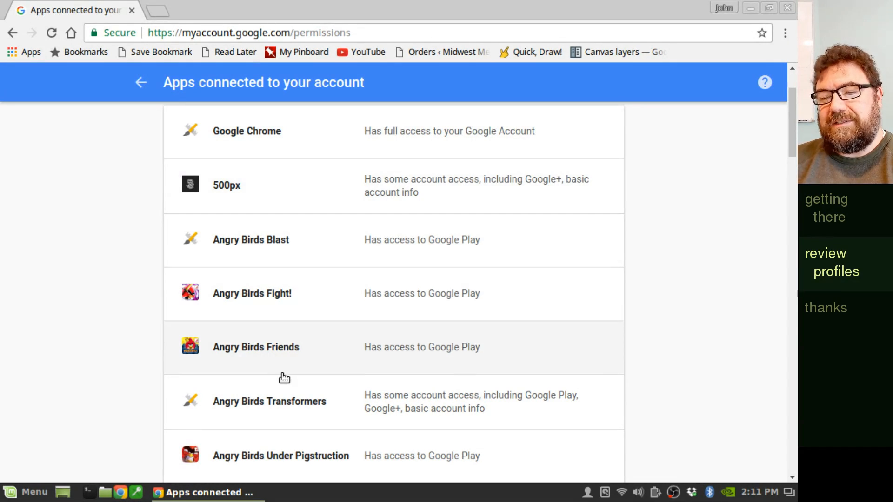
# Scroll down to the Bloons TD 5, Fallout Shelter and Flying Ninja Cat entries.
pyautogui.scroll(-3)
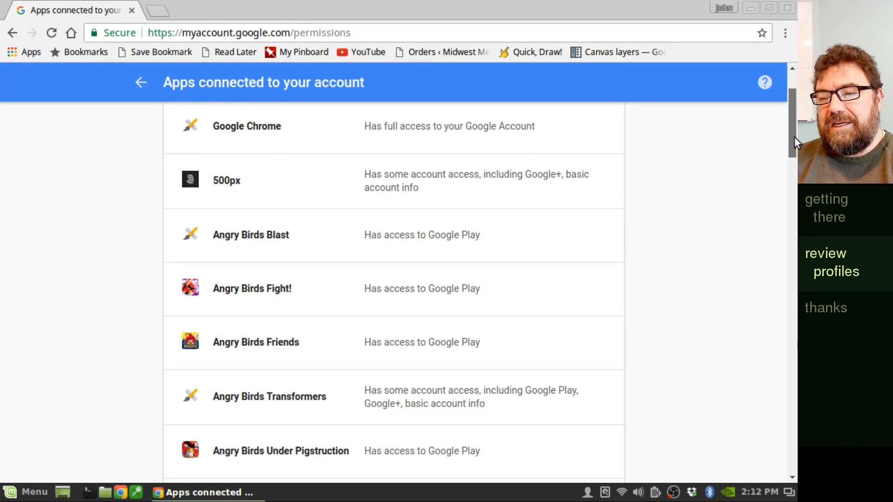
pyautogui.scroll(-3)
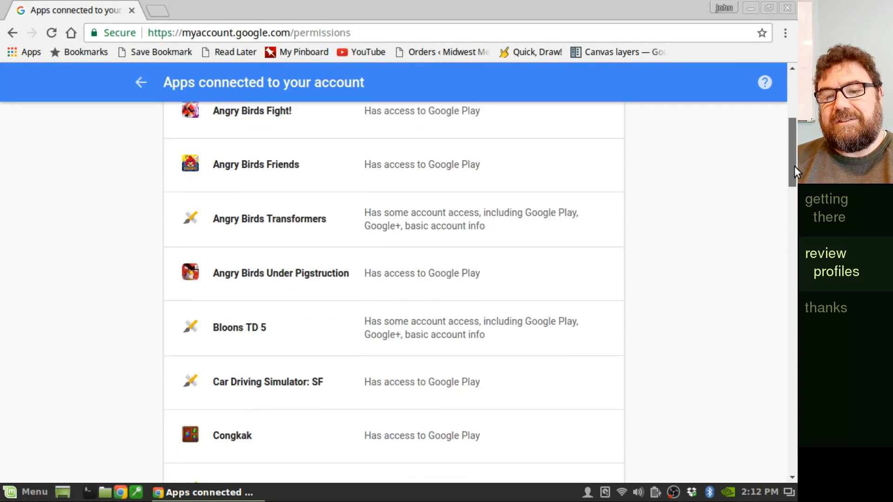
pyautogui.scroll(-3)
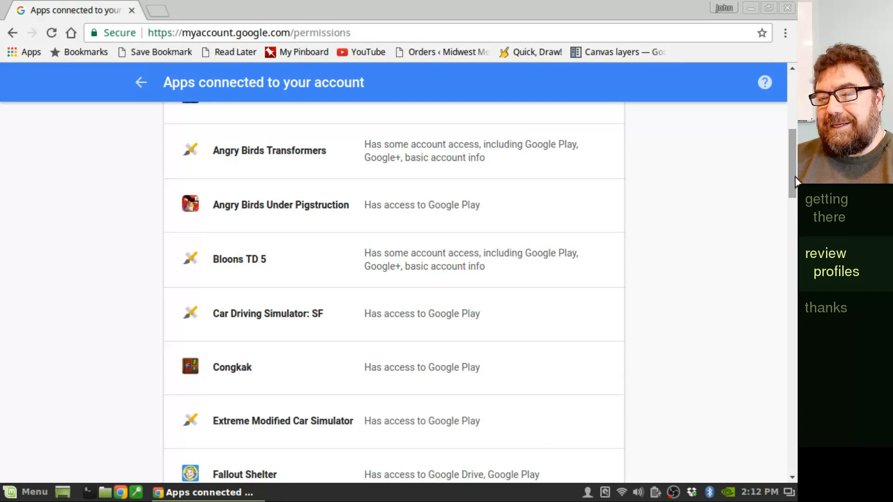
pyautogui.scroll(-3)
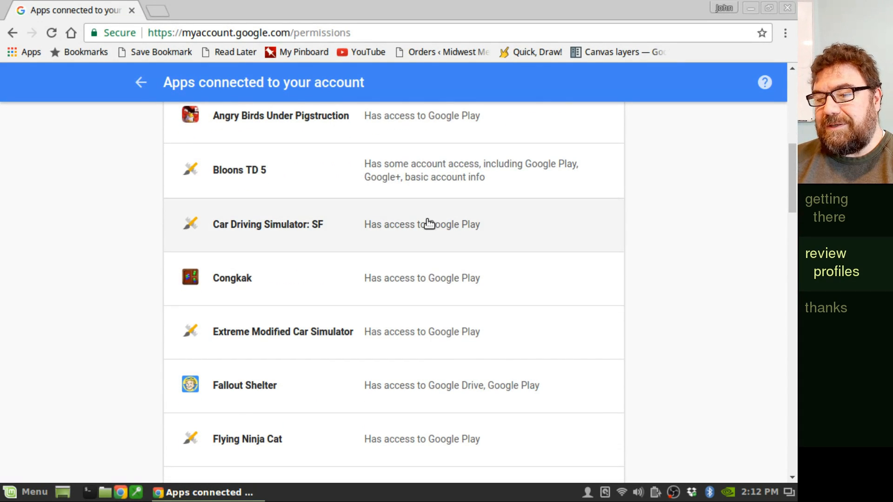
pyautogui.moveTo(261, 400)
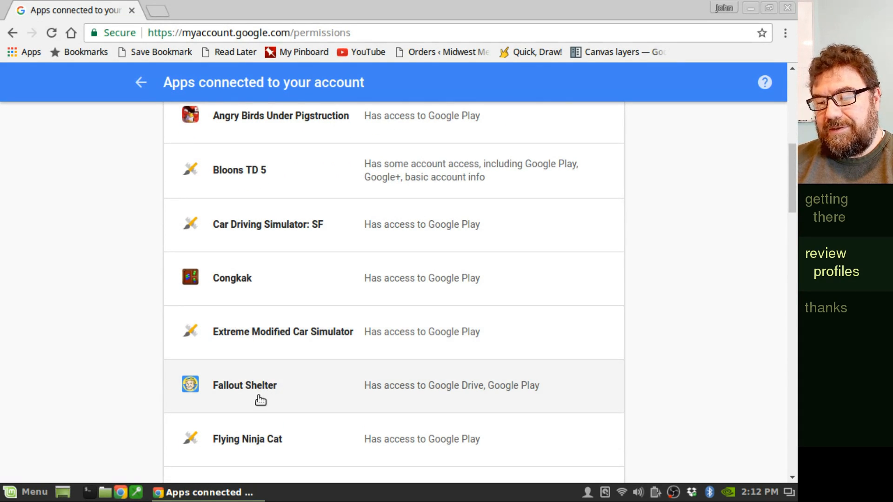
pyautogui.moveTo(438, 392)
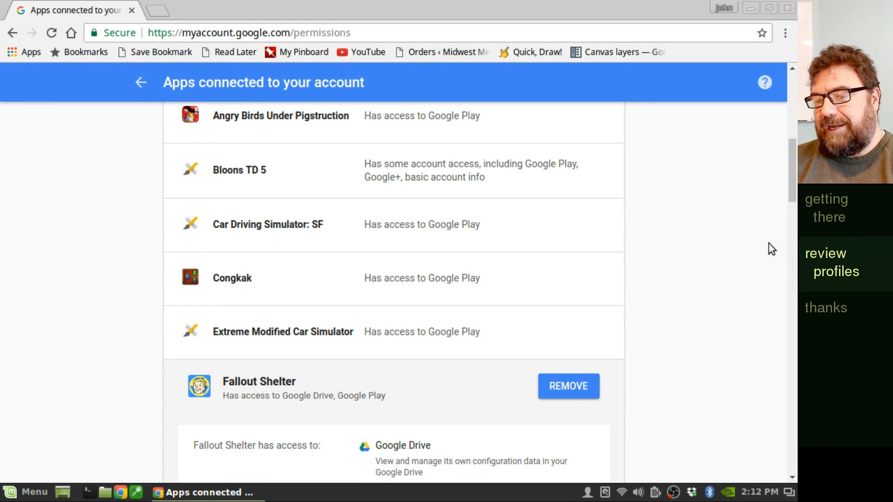
# Review Fallout Shelter's Drive and Play access, then collapse its entry.
pyautogui.scroll(-3)
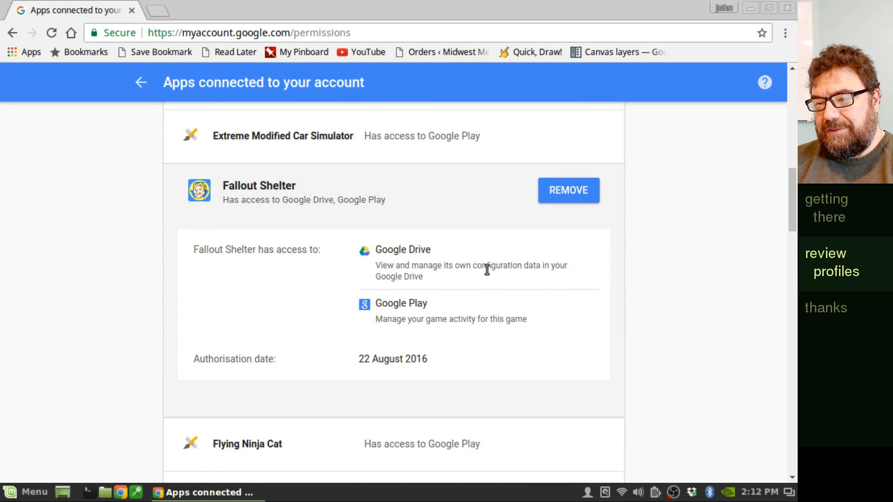
pyautogui.moveTo(393, 313)
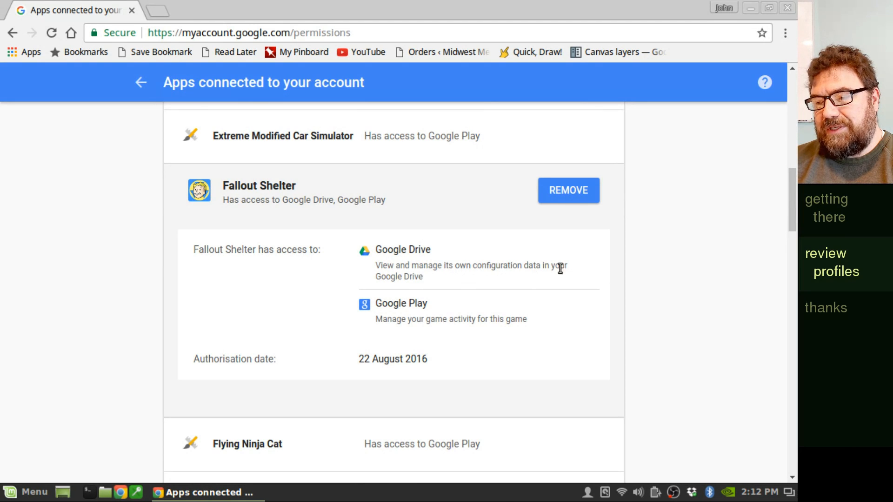
pyautogui.moveTo(424, 286)
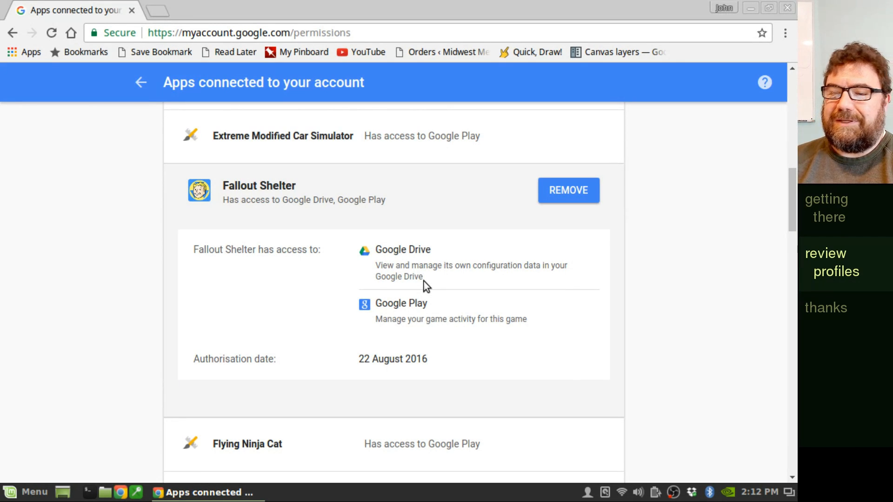
pyautogui.click(258, 190)
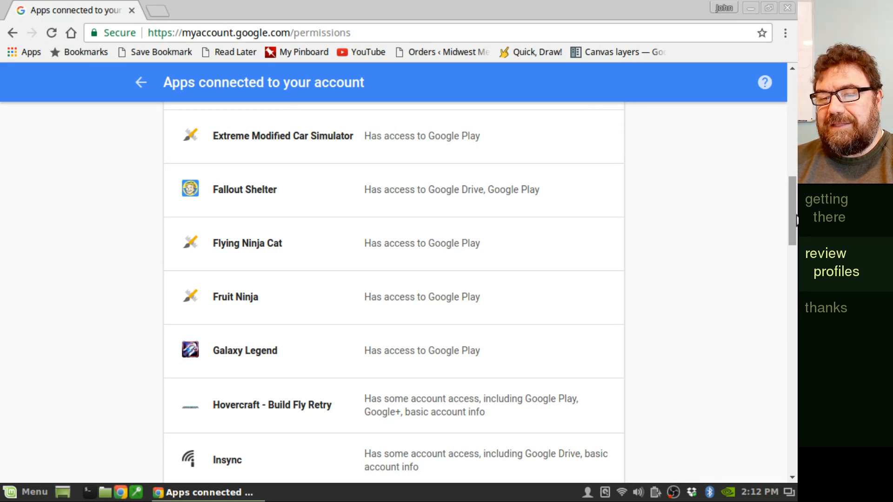
pyautogui.scroll(-3)
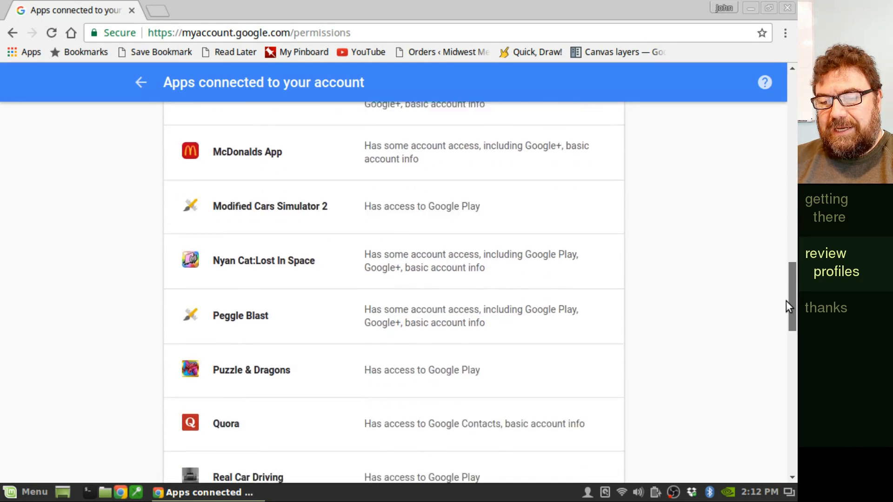
pyautogui.scroll(-3)
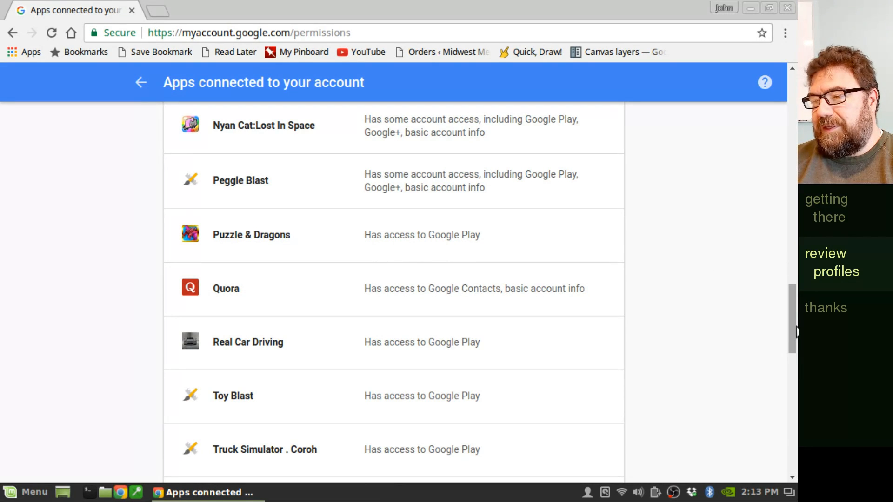
pyautogui.scroll(-3)
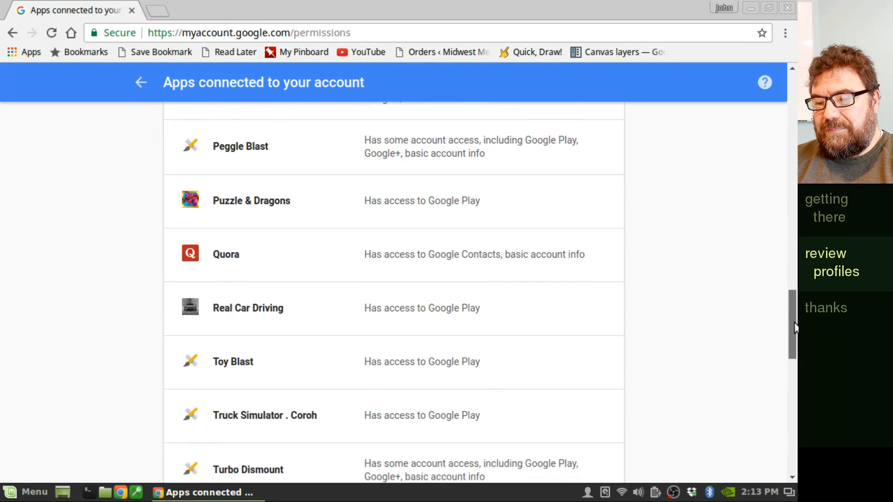
pyautogui.scroll(-3)
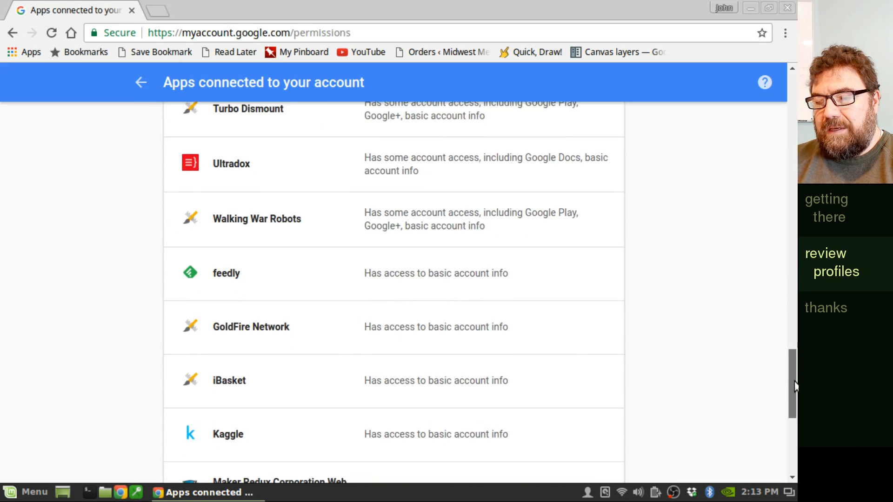
pyautogui.scroll(-3)
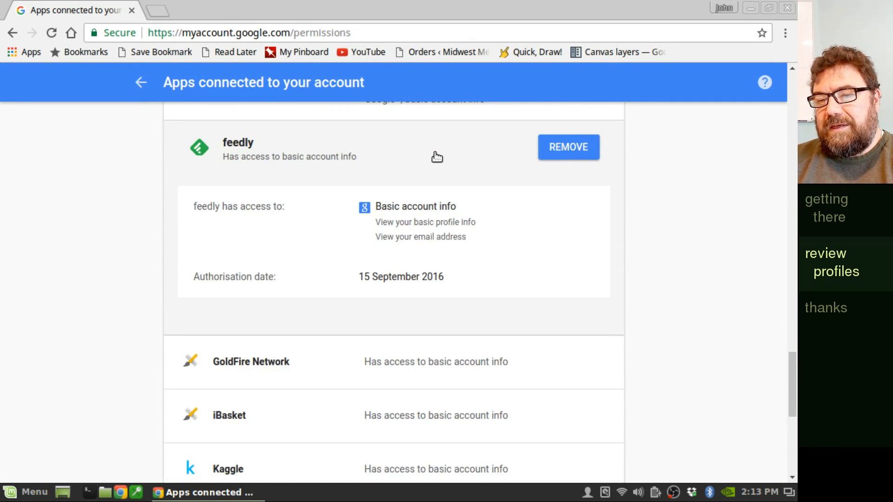
pyautogui.moveTo(429, 254)
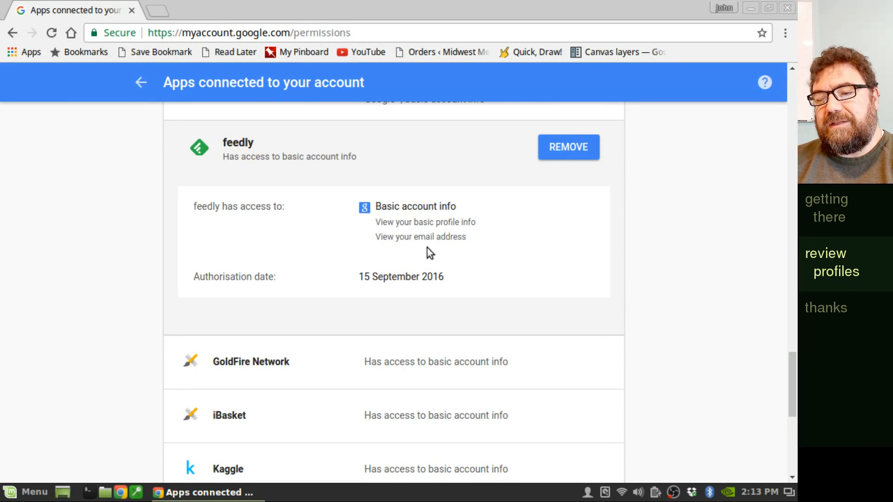
pyautogui.moveTo(442, 254)
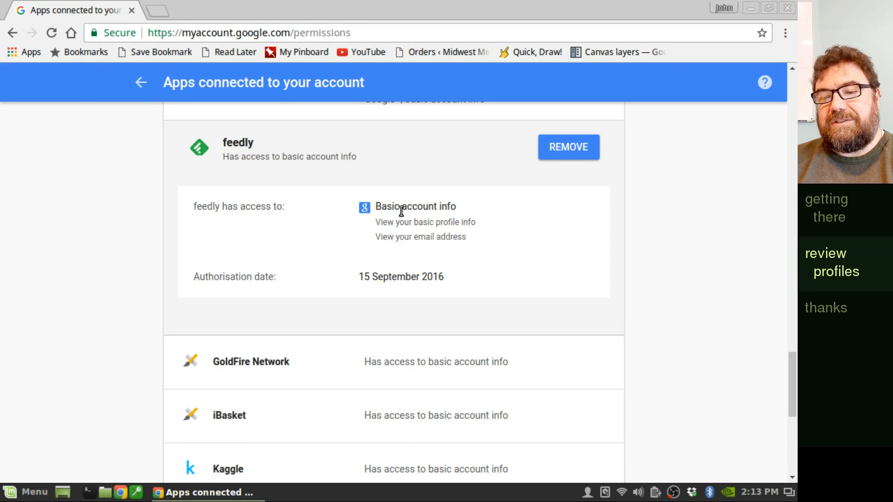
pyautogui.moveTo(622, 206)
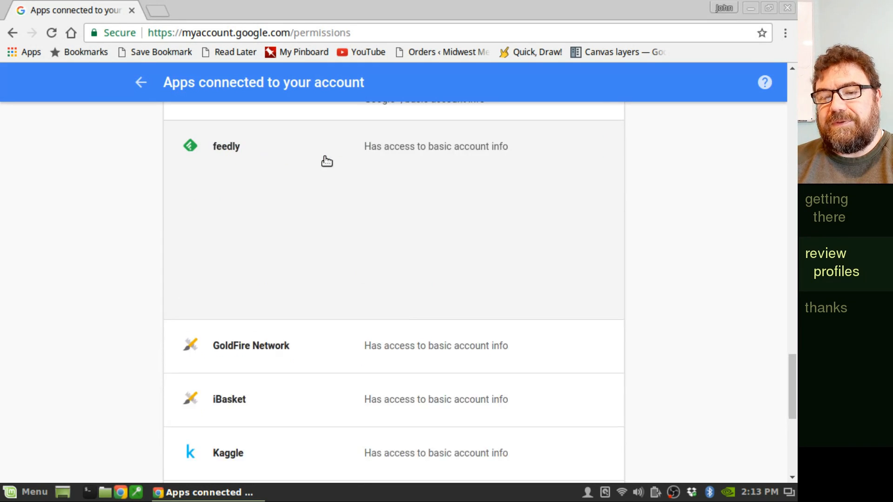
pyautogui.scroll(-3)
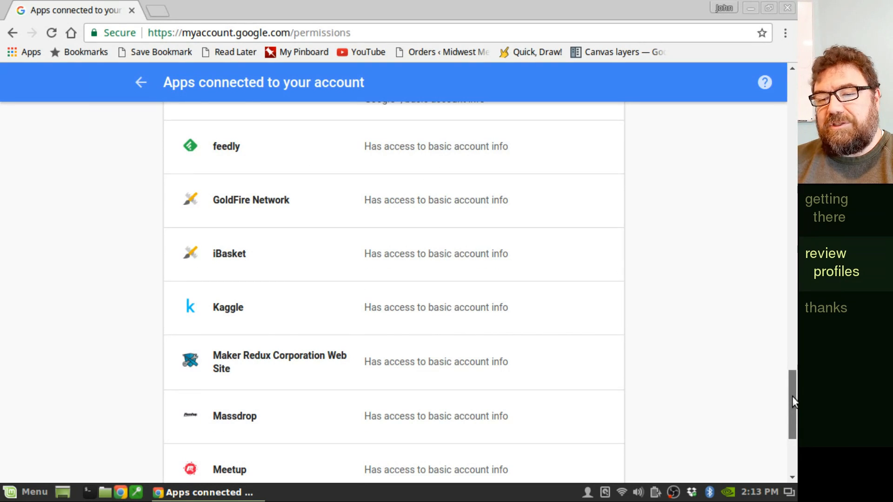
pyautogui.click(247, 416)
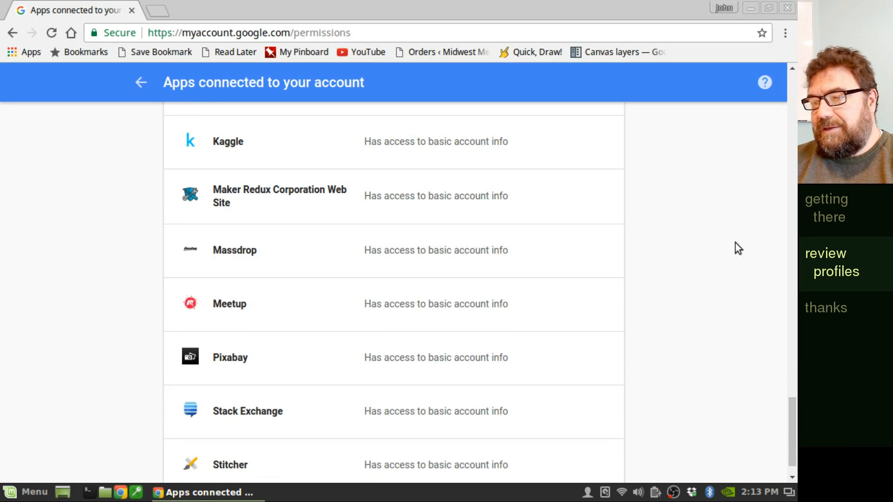
pyautogui.scroll(-3)
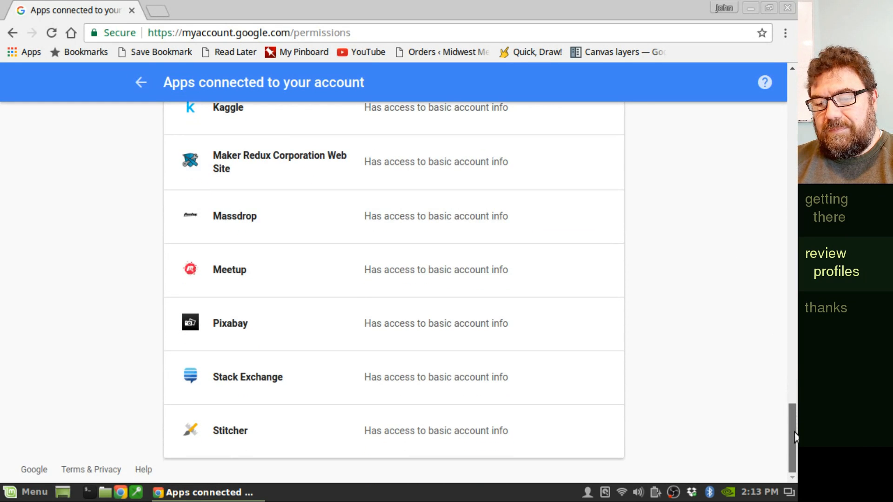
pyautogui.moveTo(414, 329)
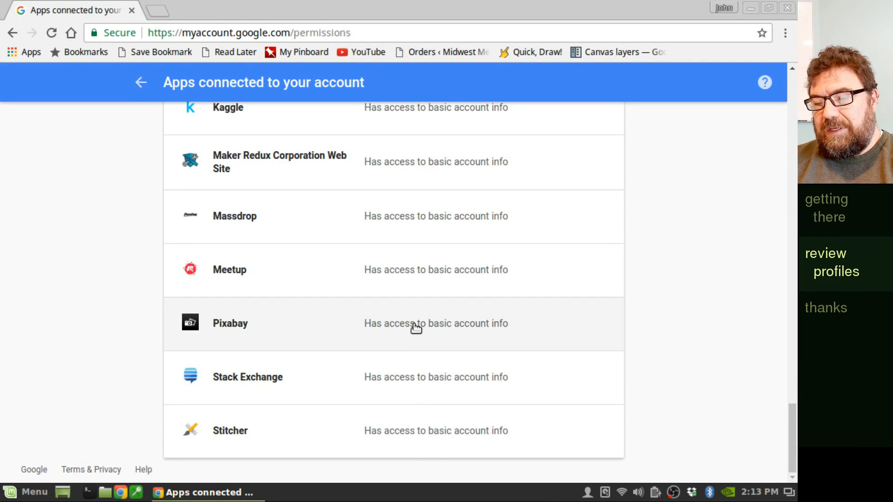
pyautogui.click(230, 323)
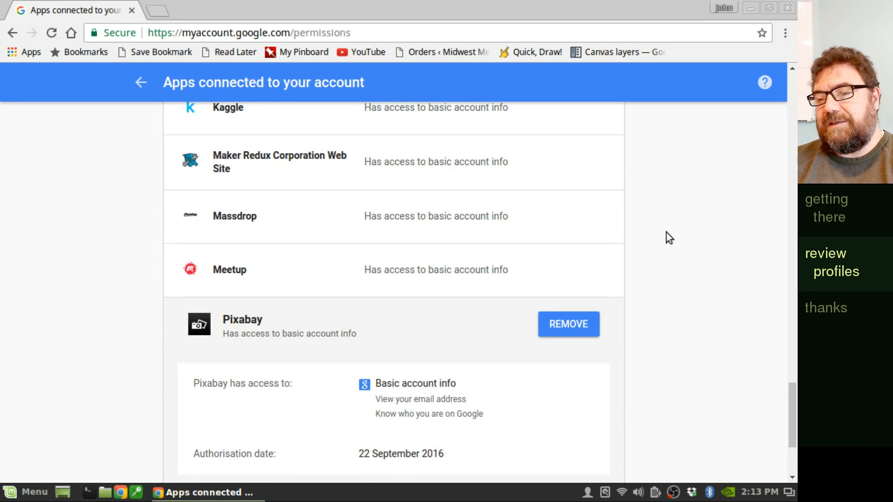
pyautogui.click(230, 323)
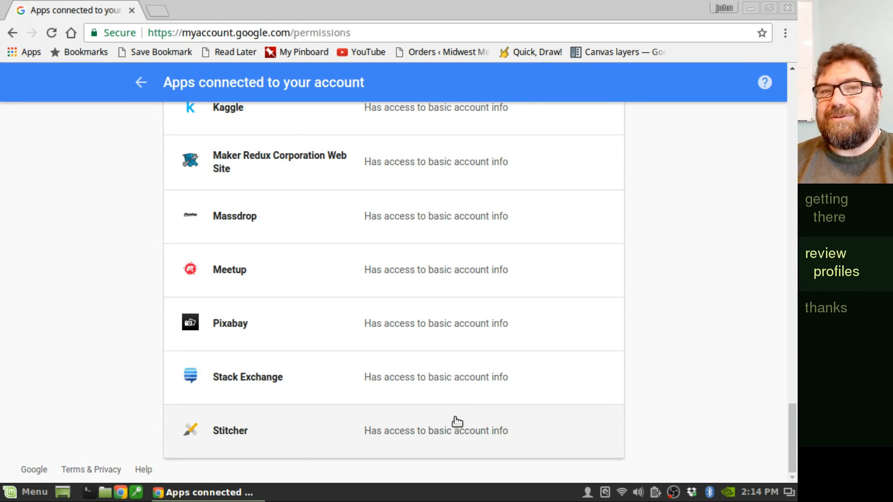
pyautogui.moveTo(793, 444)
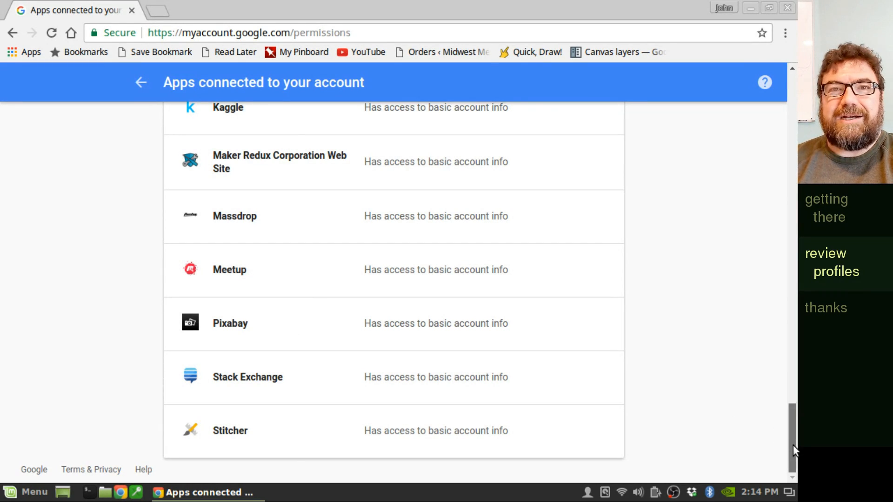
# Expand Ultradox to see its Google Docs, basic info and external-service access.
pyautogui.scroll(-3)
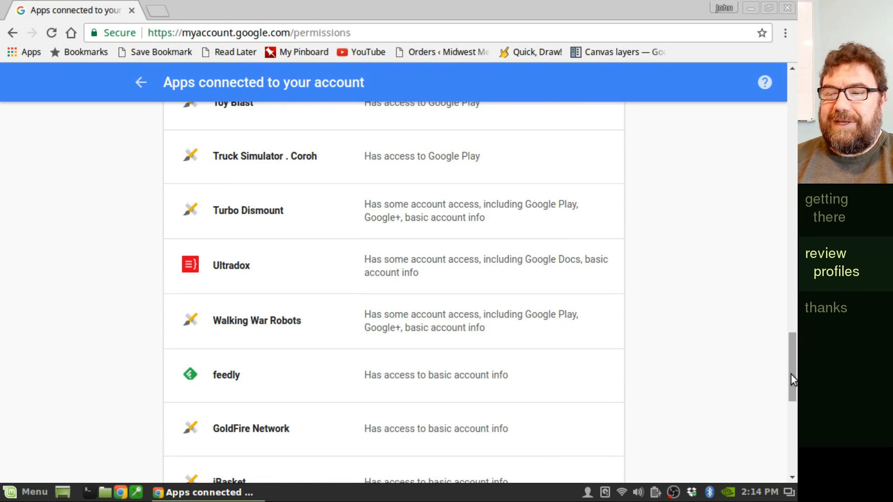
pyautogui.moveTo(427, 267)
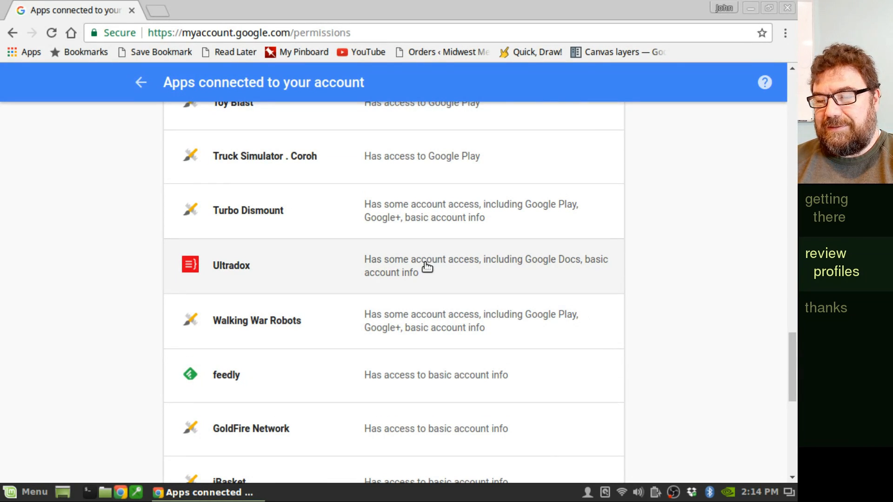
pyautogui.click(231, 265)
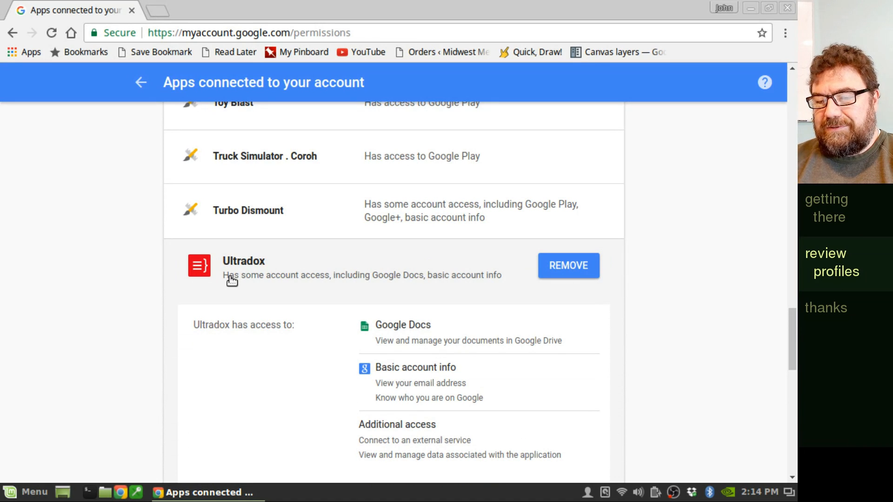
pyautogui.moveTo(393, 454)
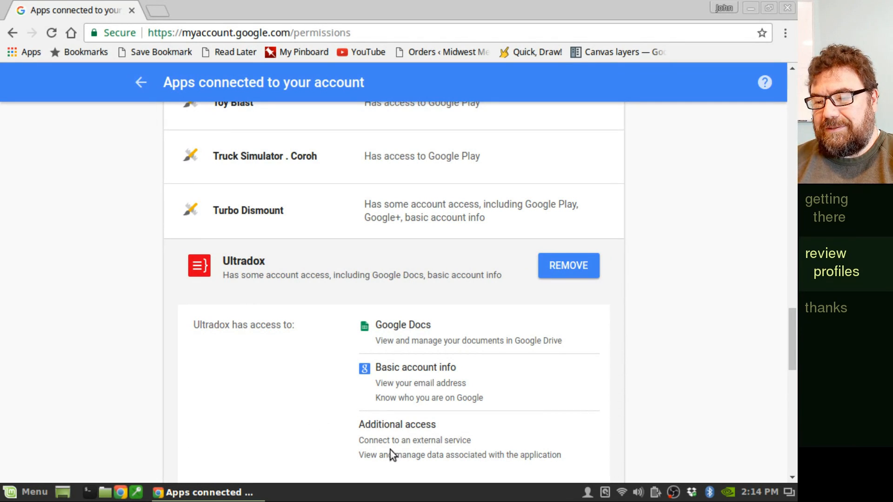
pyautogui.moveTo(503, 353)
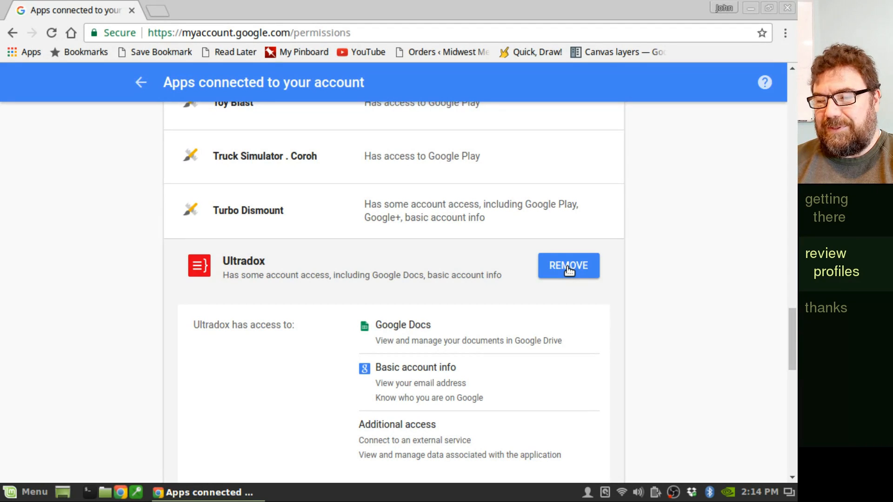
# Remove Ultradox's access and confirm with OK in the Remove access dialog.
pyautogui.click(567, 266)
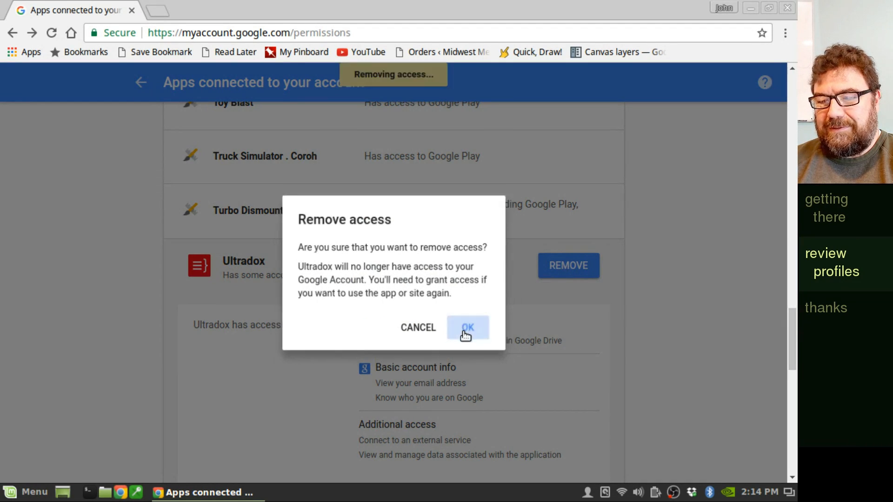
pyautogui.click(467, 328)
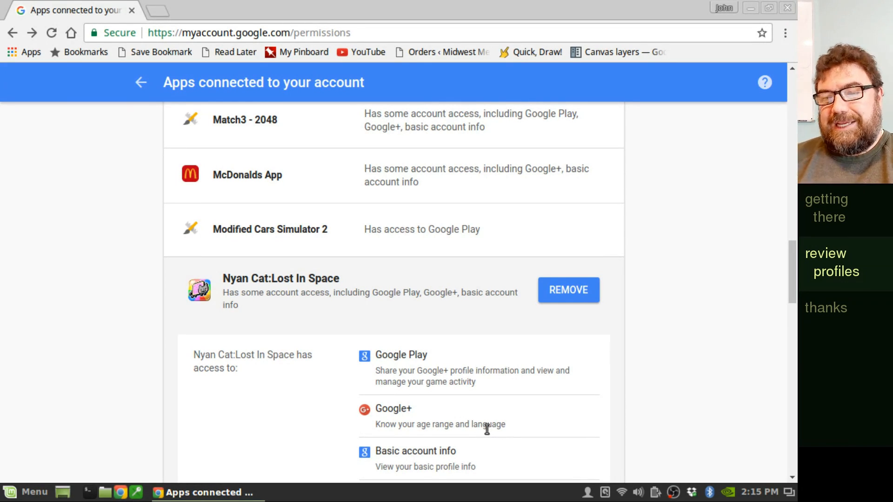
pyautogui.moveTo(653, 389)
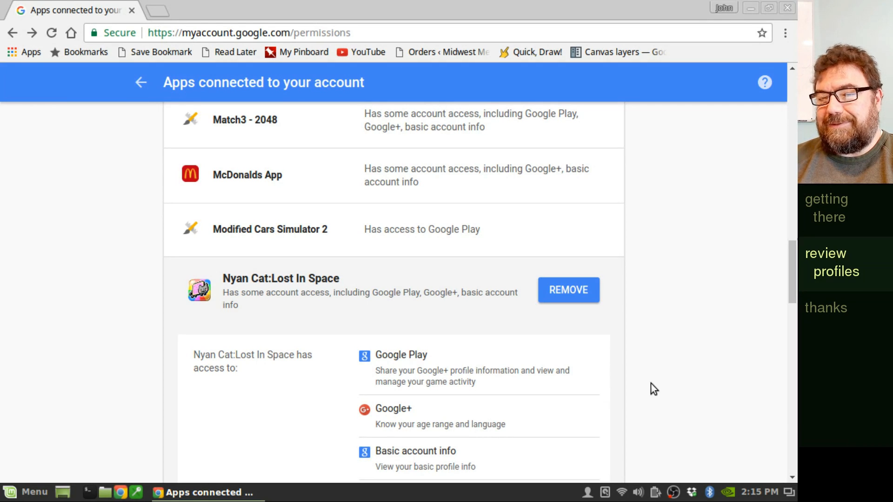
# Expand McDonalds App to view its Google+ and basic account info access.
pyautogui.click(262, 177)
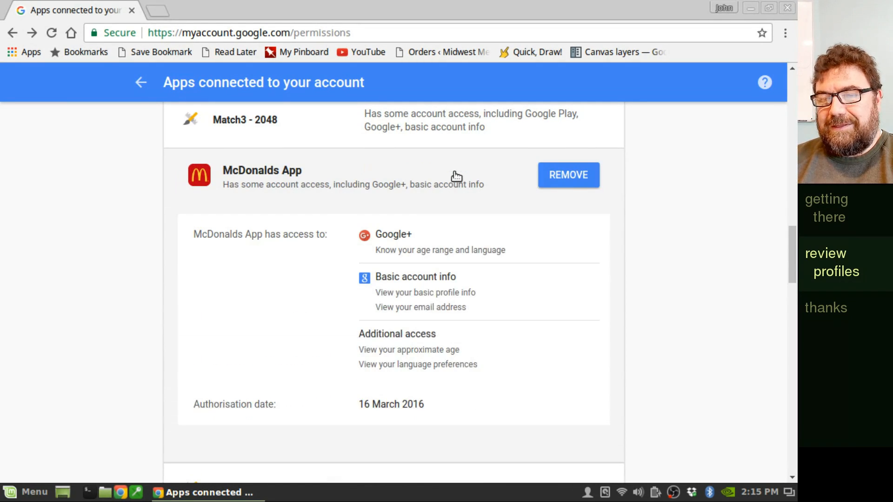
pyautogui.moveTo(442, 310)
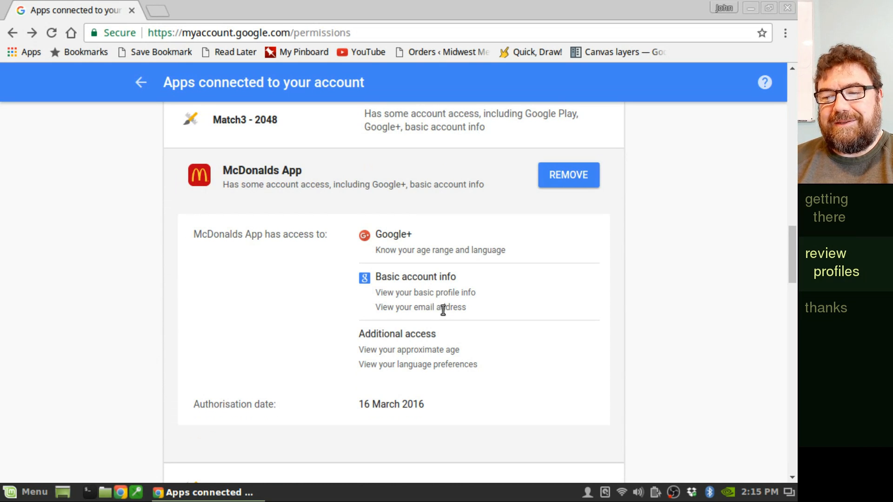
pyautogui.moveTo(522, 253)
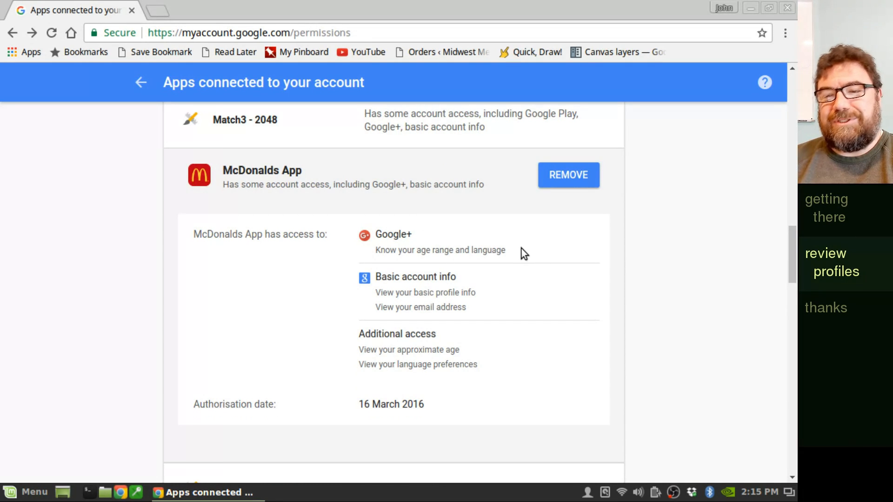
pyautogui.moveTo(793, 265)
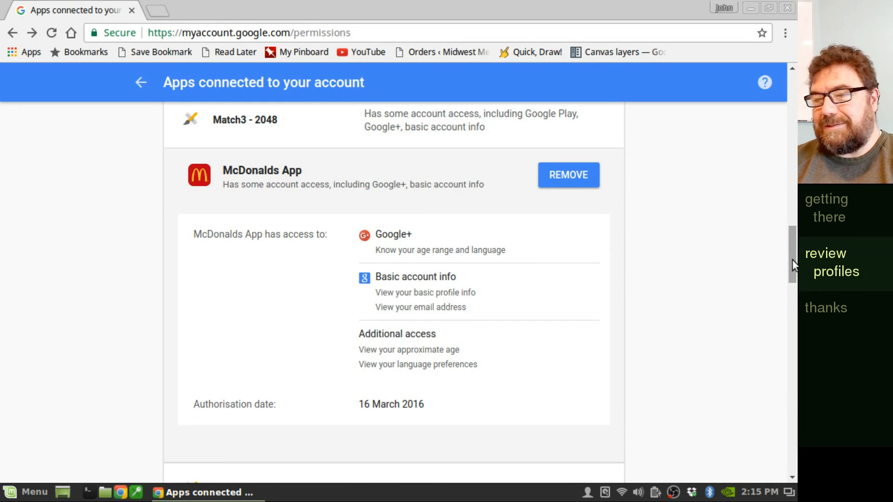